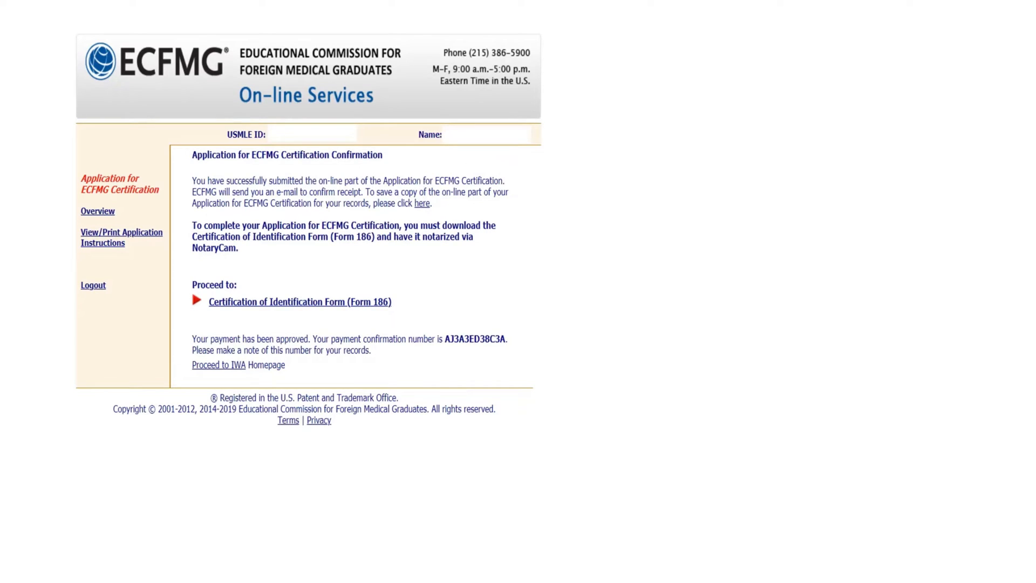
Open the Certification of Identification Form (Form 186) link under 'Proceed to:'.
click(299, 302)
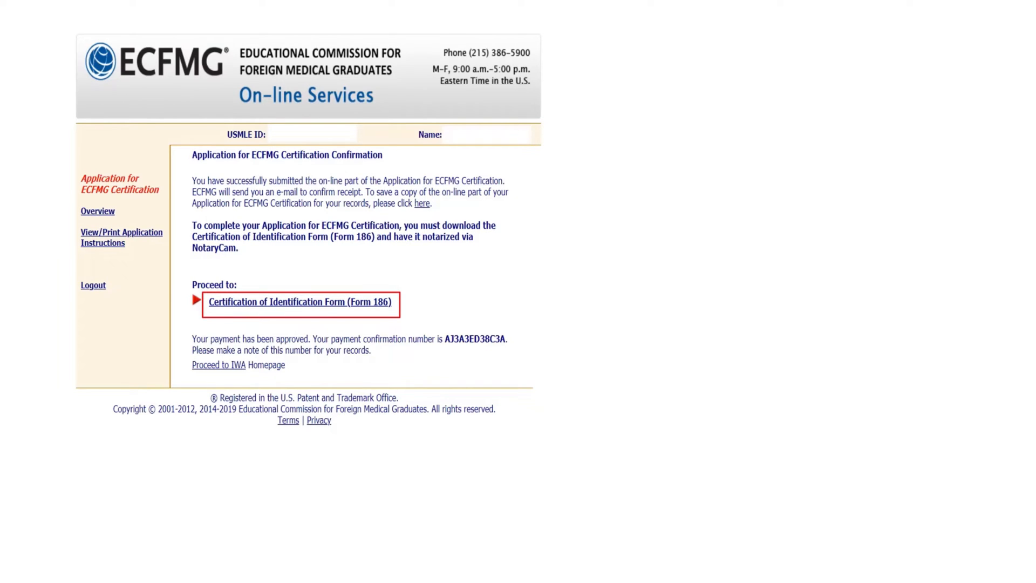
click(299, 303)
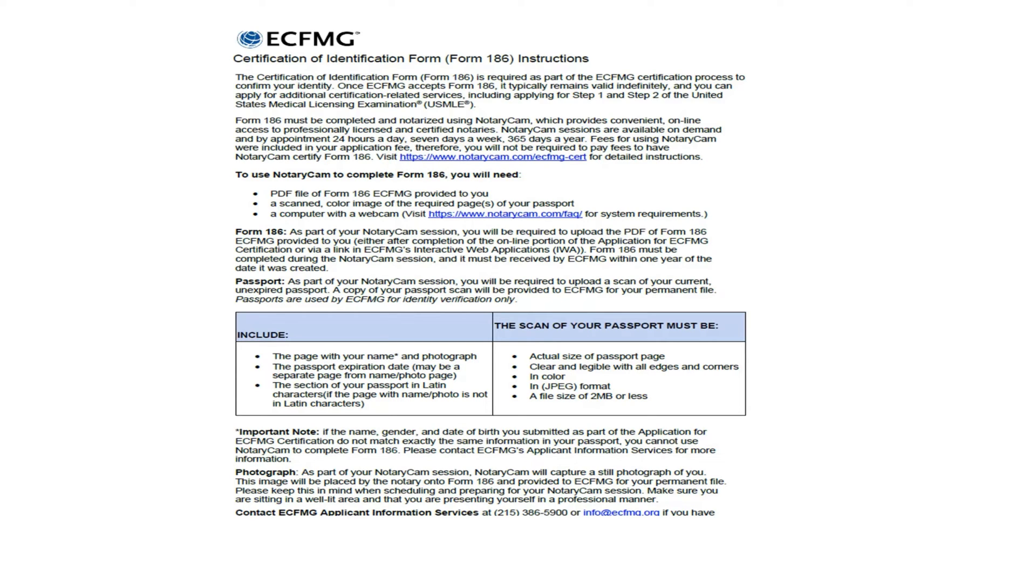
Review the Form 186 requirements and follow the notarycam.com/ecfmg-cert link.
drag(251, 185, 241, 215)
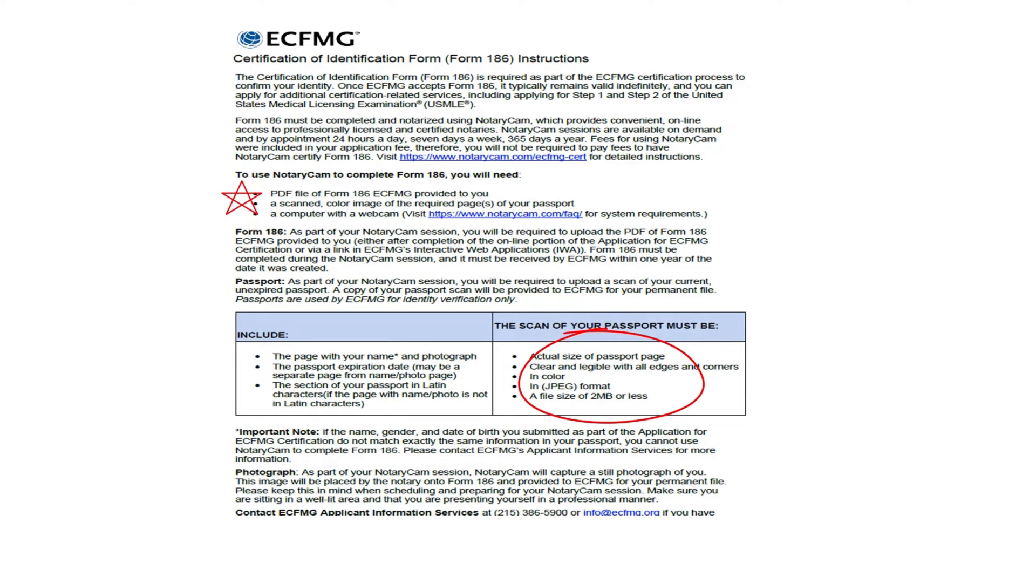
drag(427, 198, 592, 228)
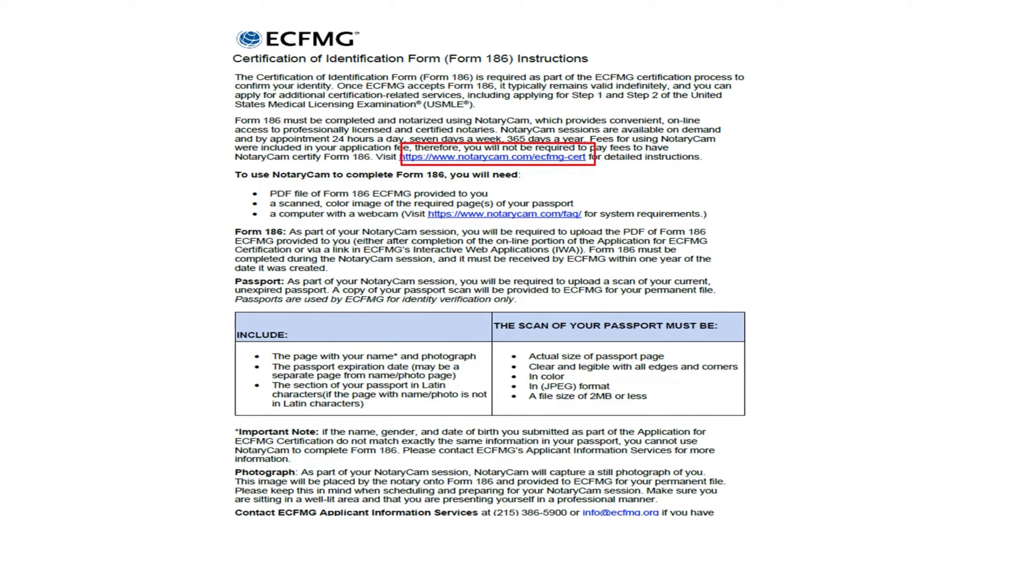
click(495, 157)
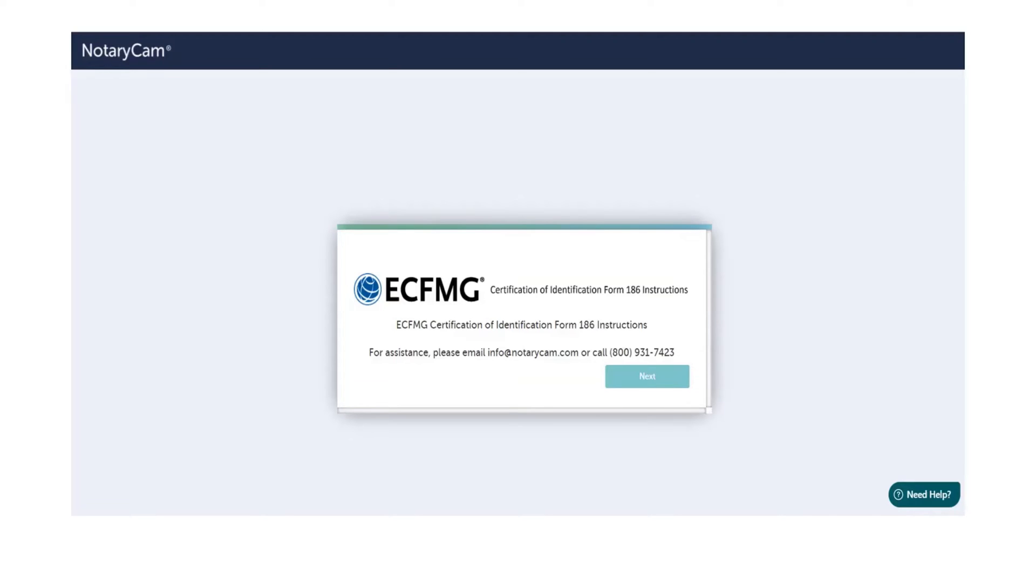
Continue past the ECFMG intro card and scroll to Steps 1 and 2.
click(646, 376)
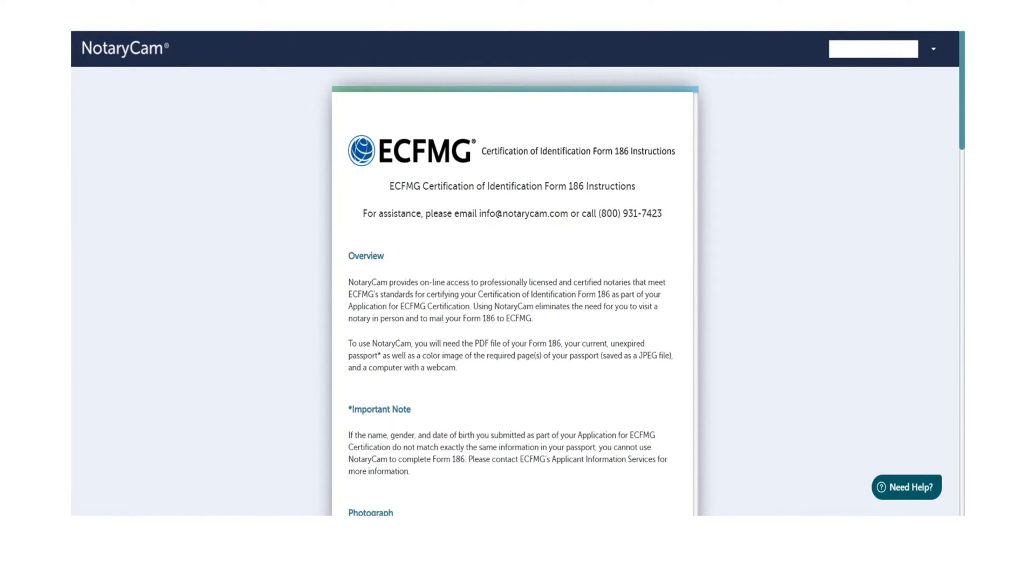
scroll(down, 3)
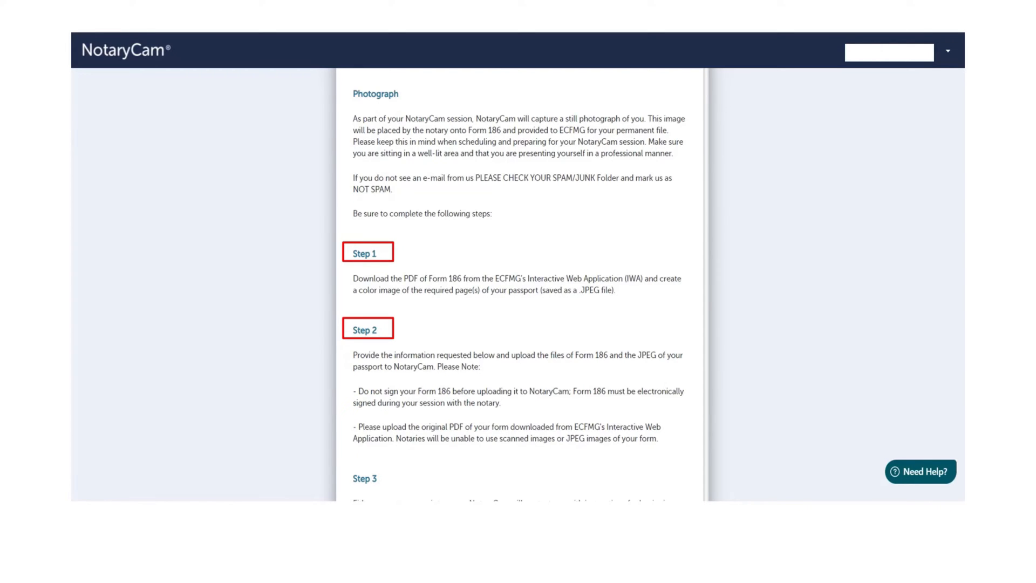
scroll(down, 3)
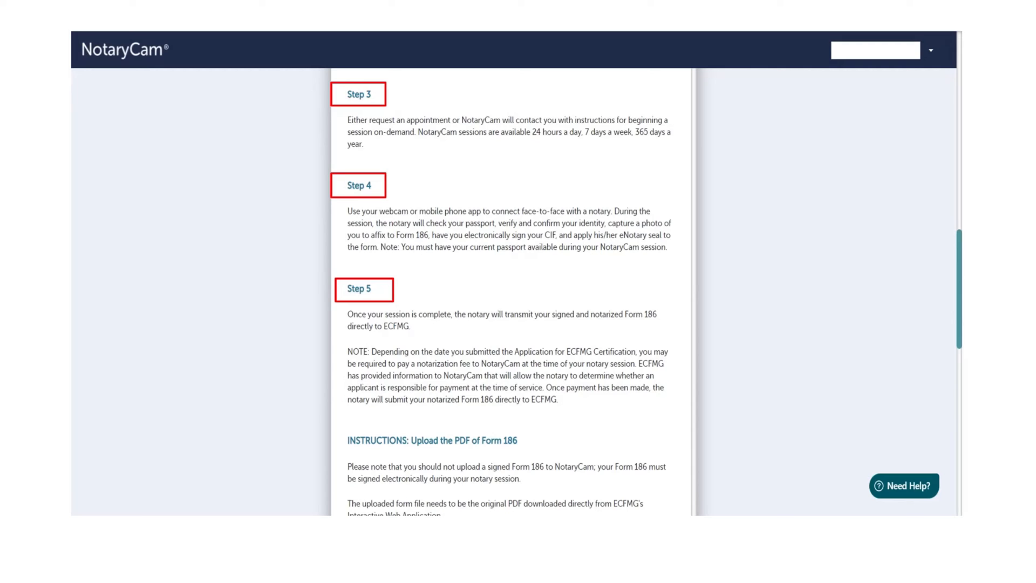
Scroll to the upload fields, then view the Form 186 date received and processing status.
scroll(down, 3)
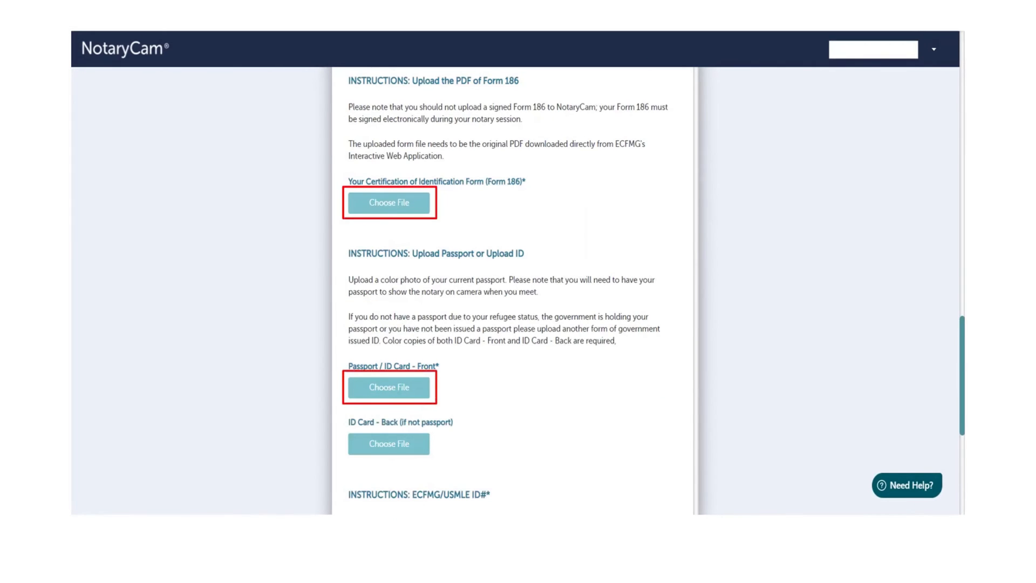
scroll(down, 3)
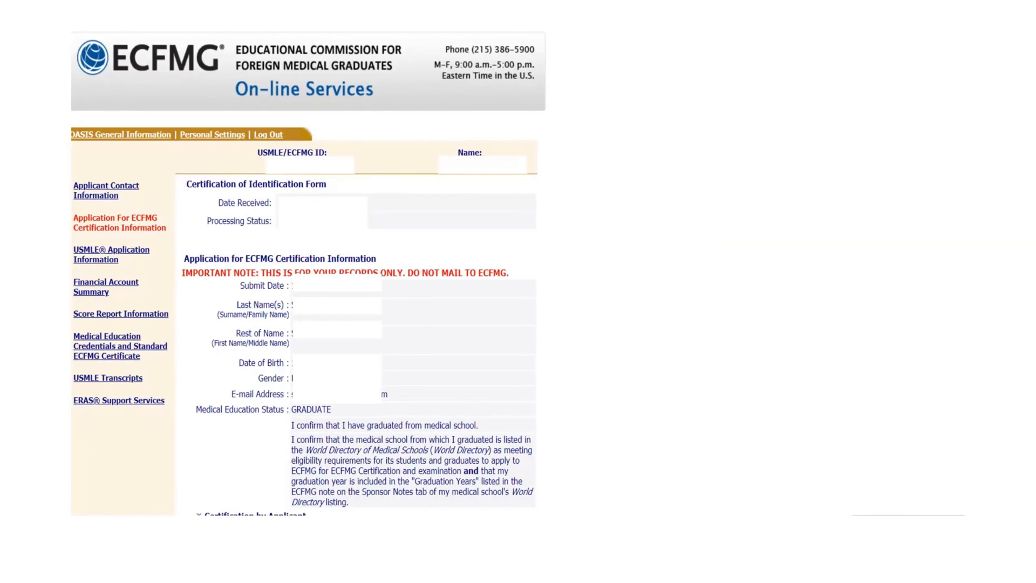
drag(198, 191, 360, 231)
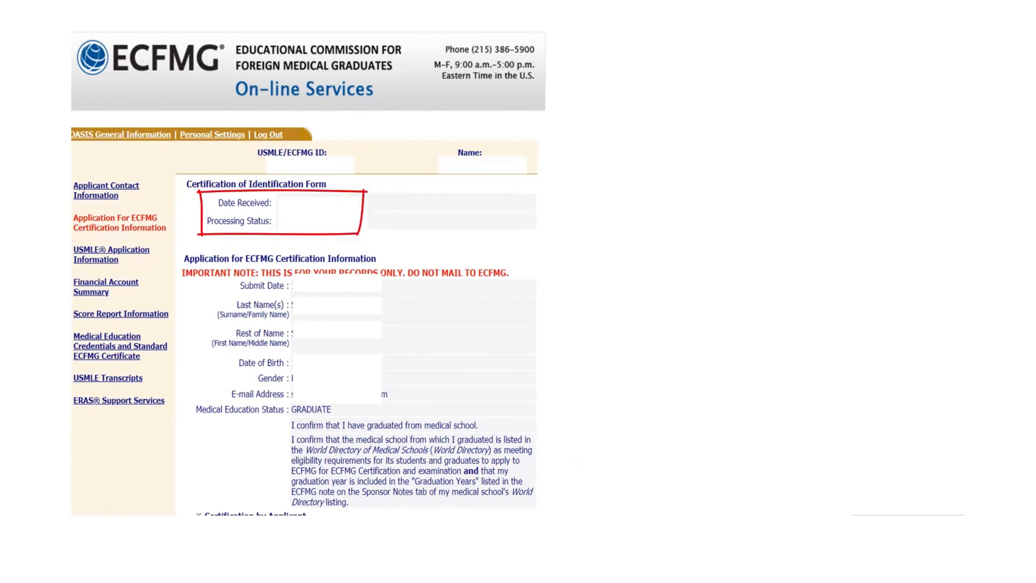